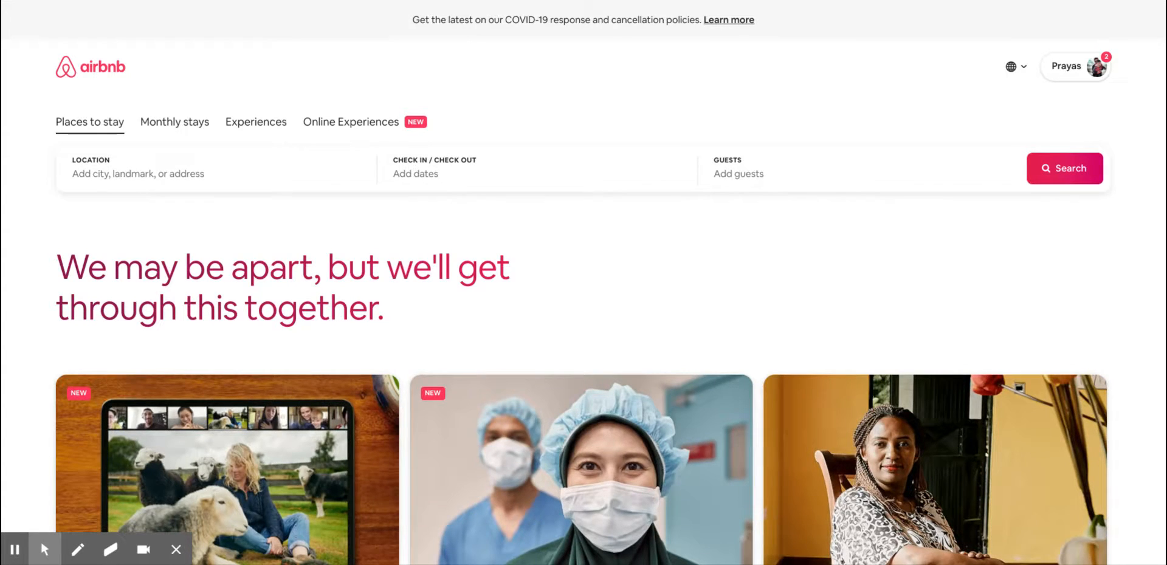
{"action": "mouse_move", "coordinate": [1087, 67]}
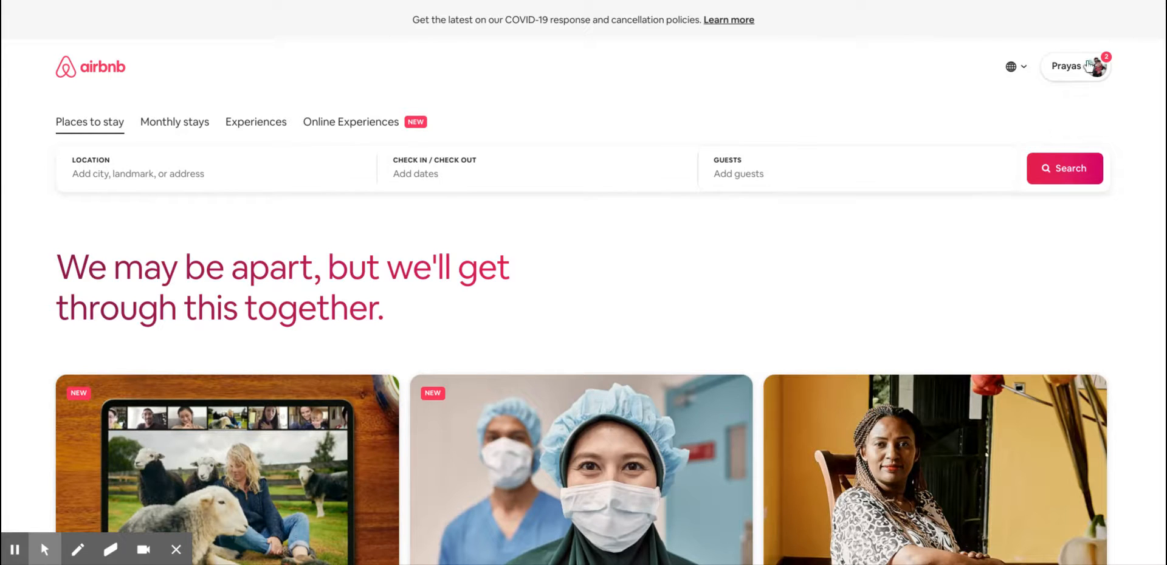
{"action": "mouse_move", "coordinate": [1093, 73]}
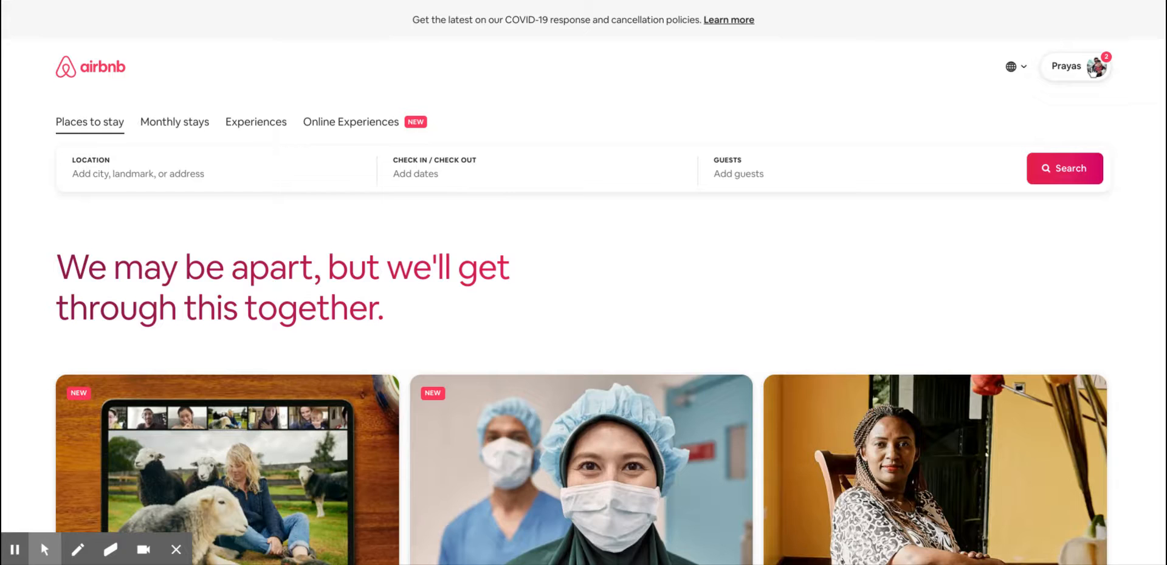
Open the profile dropdown from the name and avatar button at the top right.
{"action": "left_click", "coordinate": [1082, 67]}
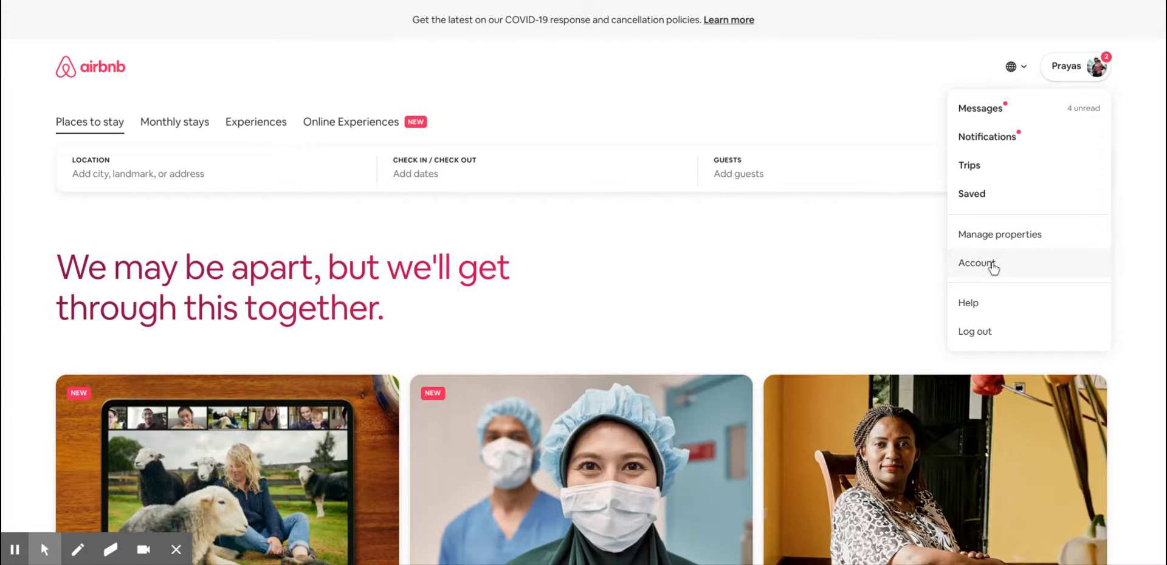
Choose 'Account' from the profile menu and scroll through its settings sections.
{"action": "left_click", "coordinate": [977, 262]}
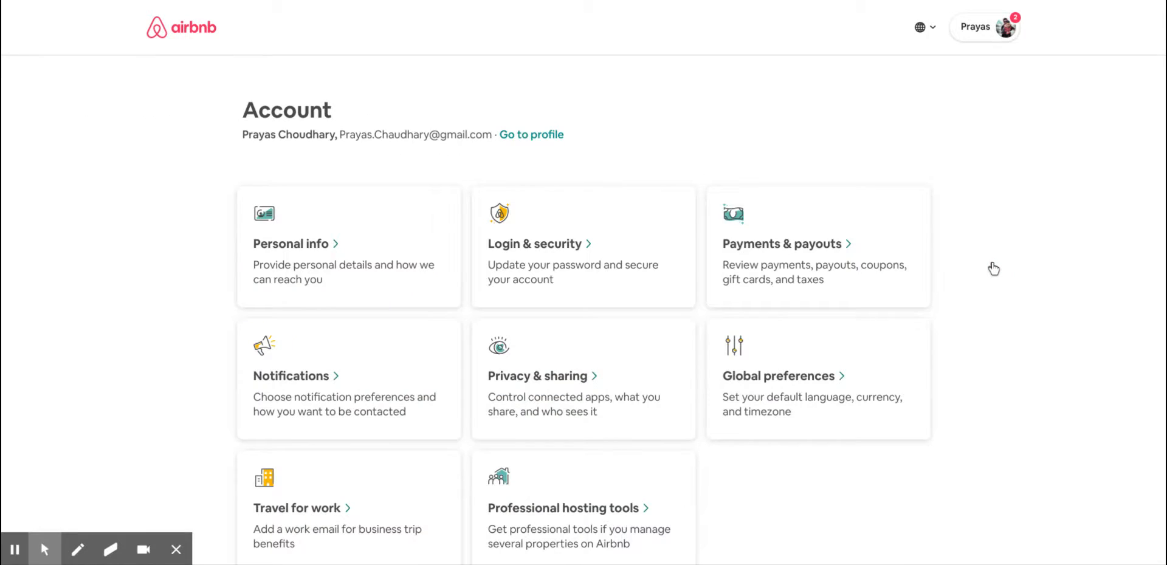
{"action": "scroll", "scroll_direction": "down", "scroll_amount": 3}
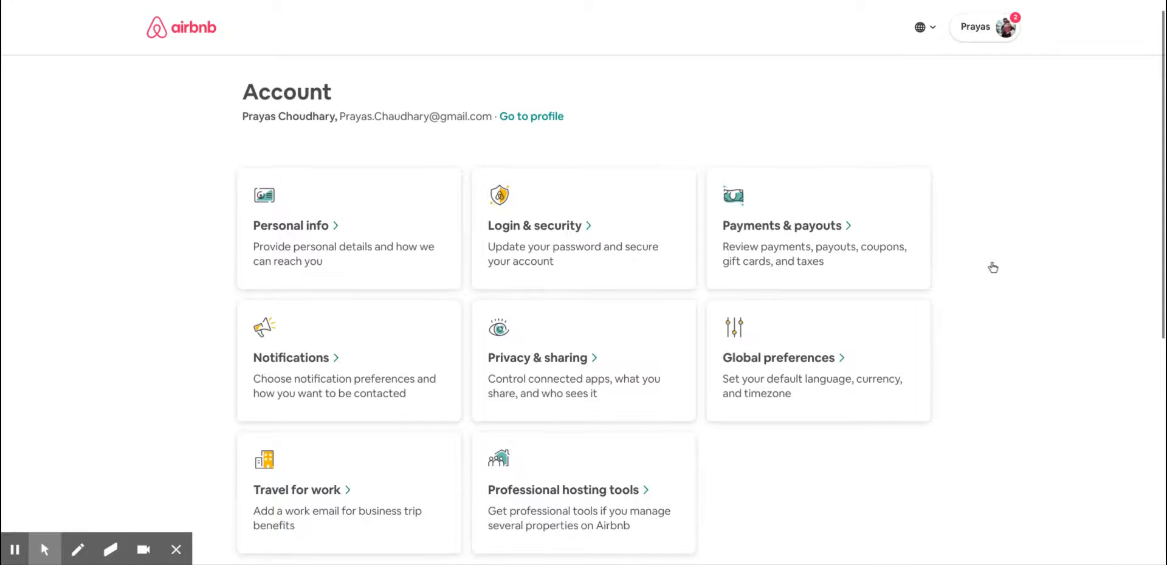
{"action": "mouse_move", "coordinate": [367, 370]}
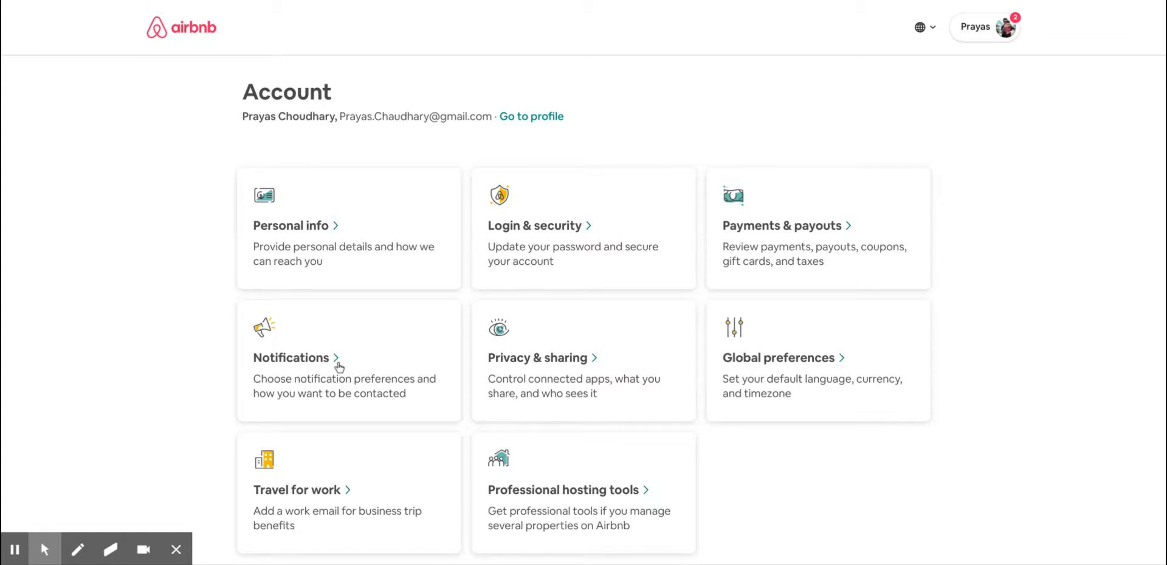
Open the Notifications card and scroll through the call, email and SMS preferences.
{"action": "left_click", "coordinate": [292, 358]}
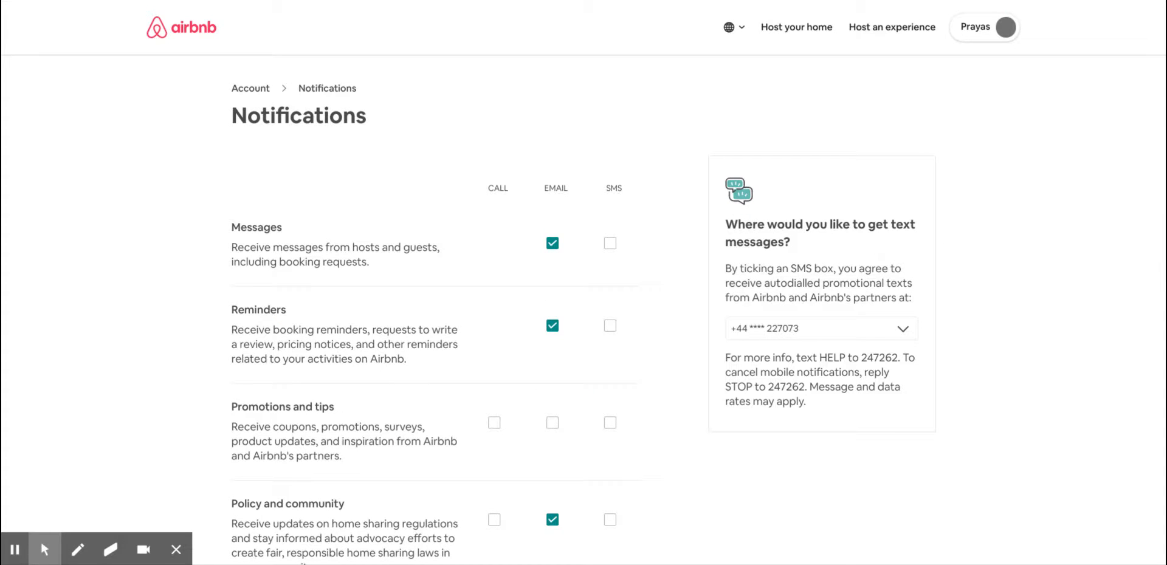
{"action": "scroll", "scroll_direction": "down", "scroll_amount": 3}
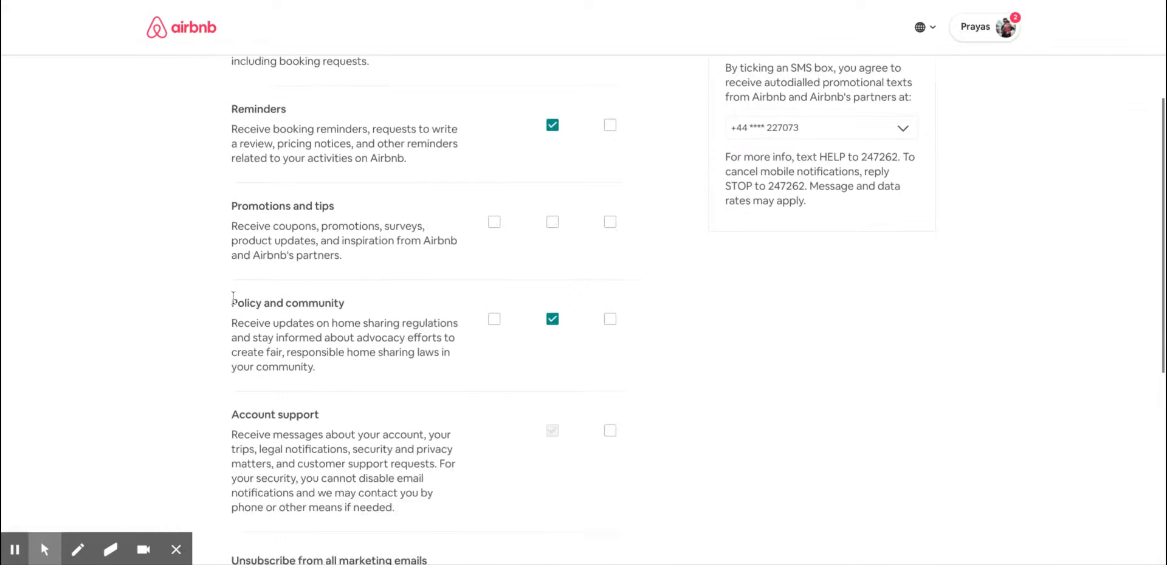
{"action": "scroll", "scroll_direction": "down", "scroll_amount": 3}
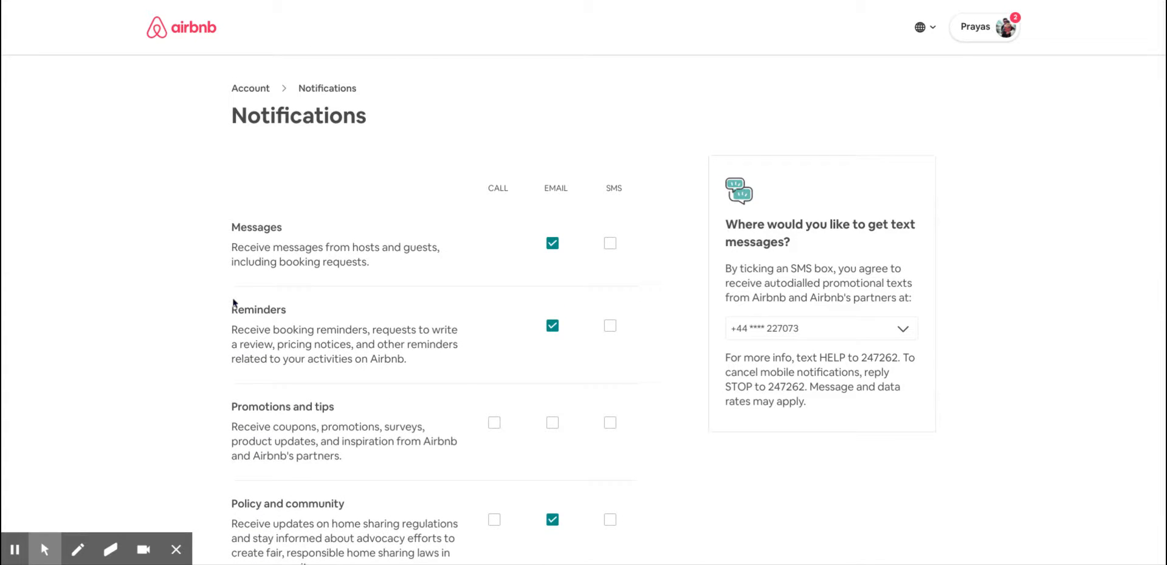
{"action": "mouse_move", "coordinate": [237, 266]}
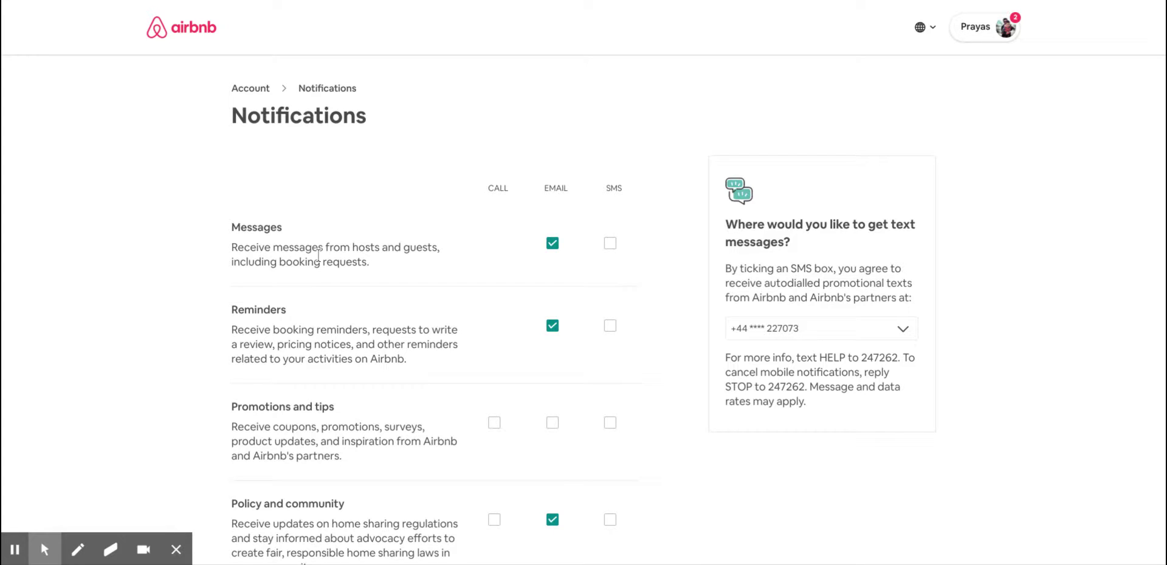
{"action": "mouse_move", "coordinate": [337, 262]}
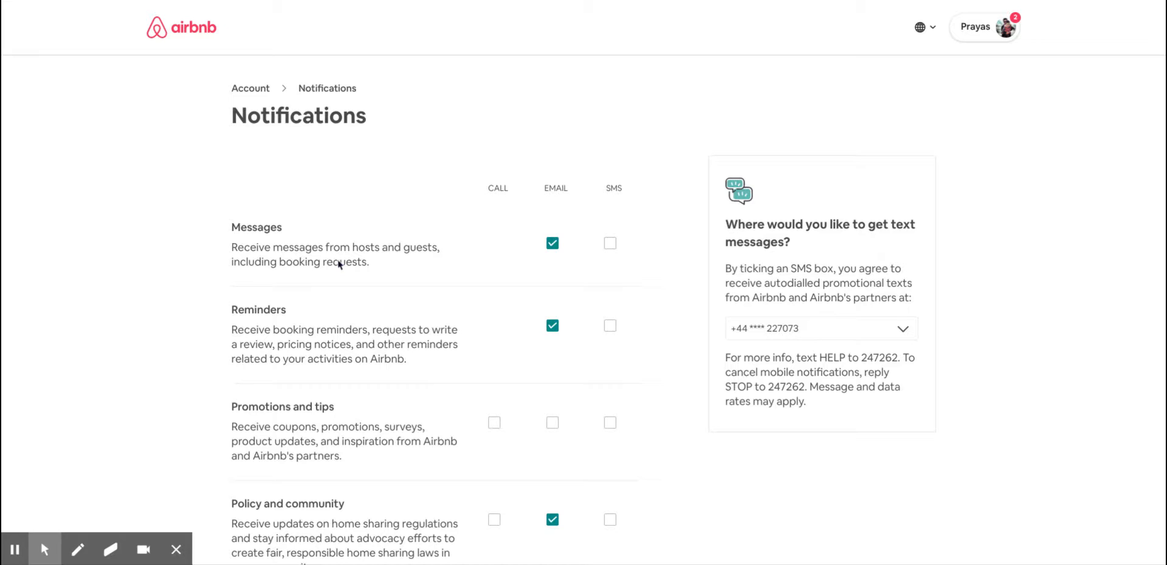
{"action": "mouse_move", "coordinate": [568, 279]}
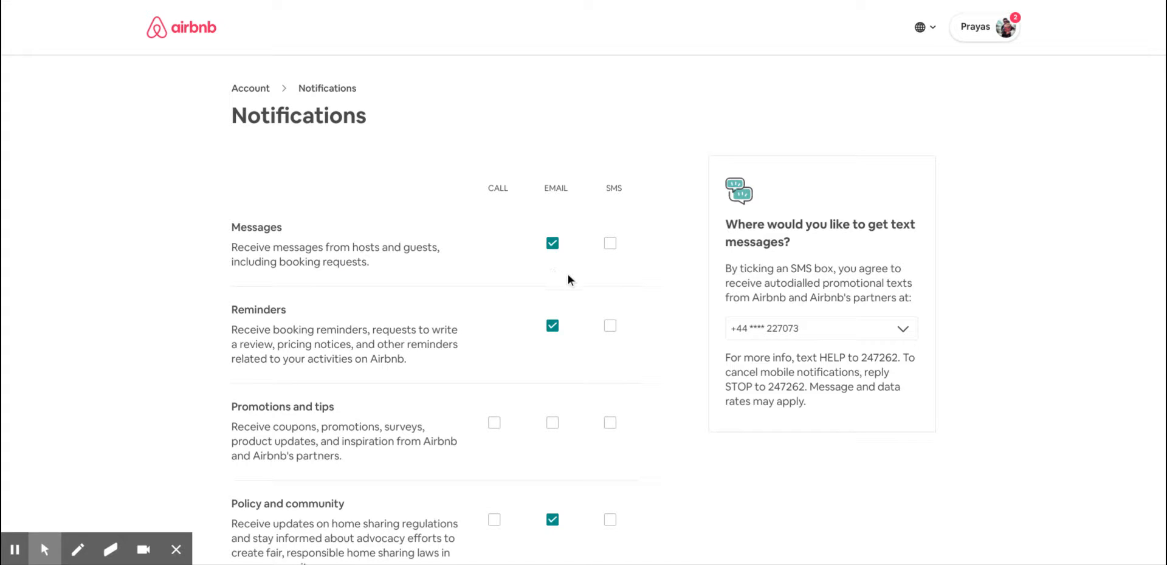
{"action": "mouse_move", "coordinate": [543, 268]}
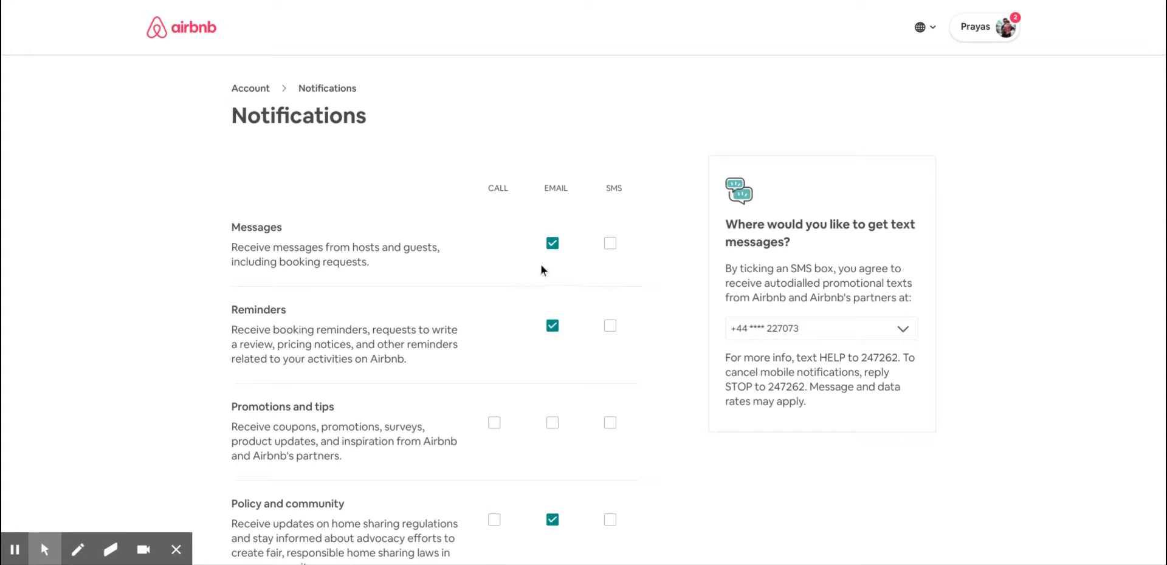
{"action": "mouse_move", "coordinate": [644, 267]}
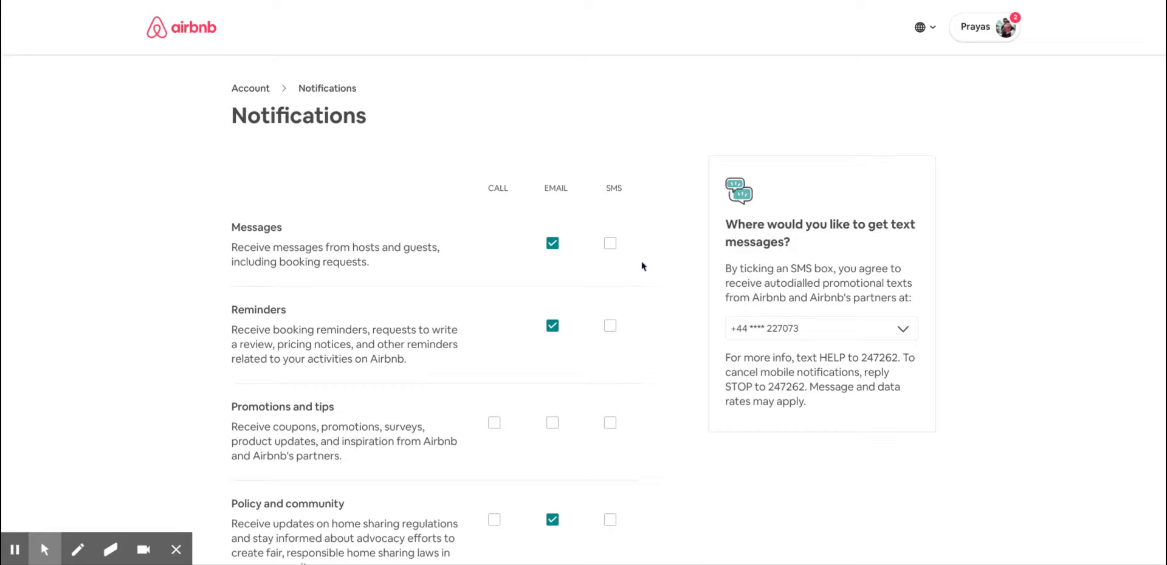
{"action": "scroll", "scroll_direction": "down", "scroll_amount": 3}
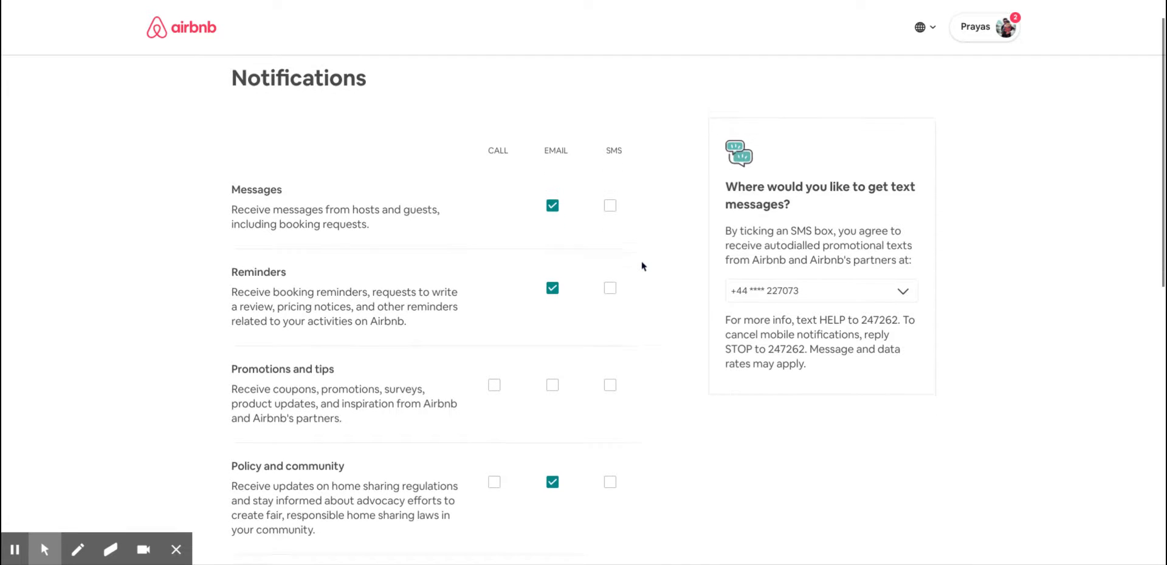
{"action": "scroll", "scroll_direction": "down", "scroll_amount": 3}
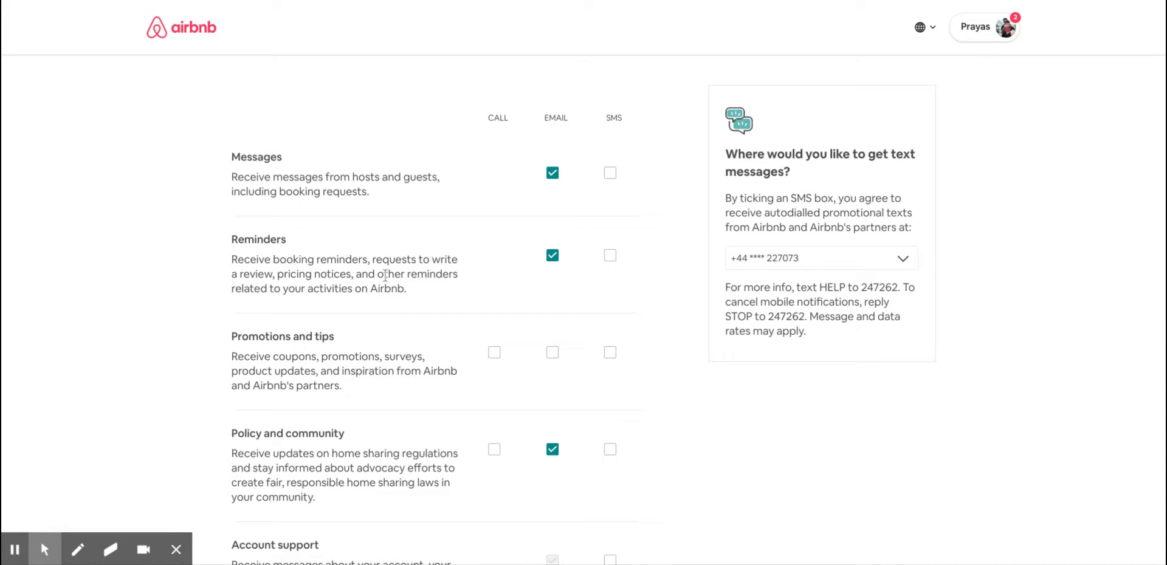
{"action": "scroll", "scroll_direction": "down", "scroll_amount": 3}
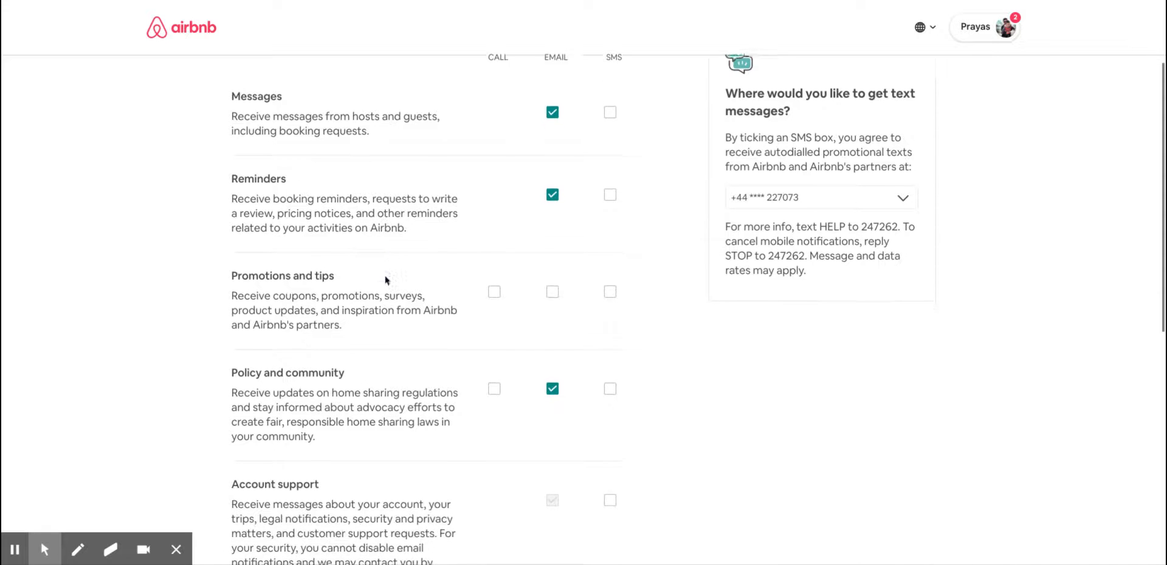
{"action": "scroll", "scroll_direction": "down", "scroll_amount": 3}
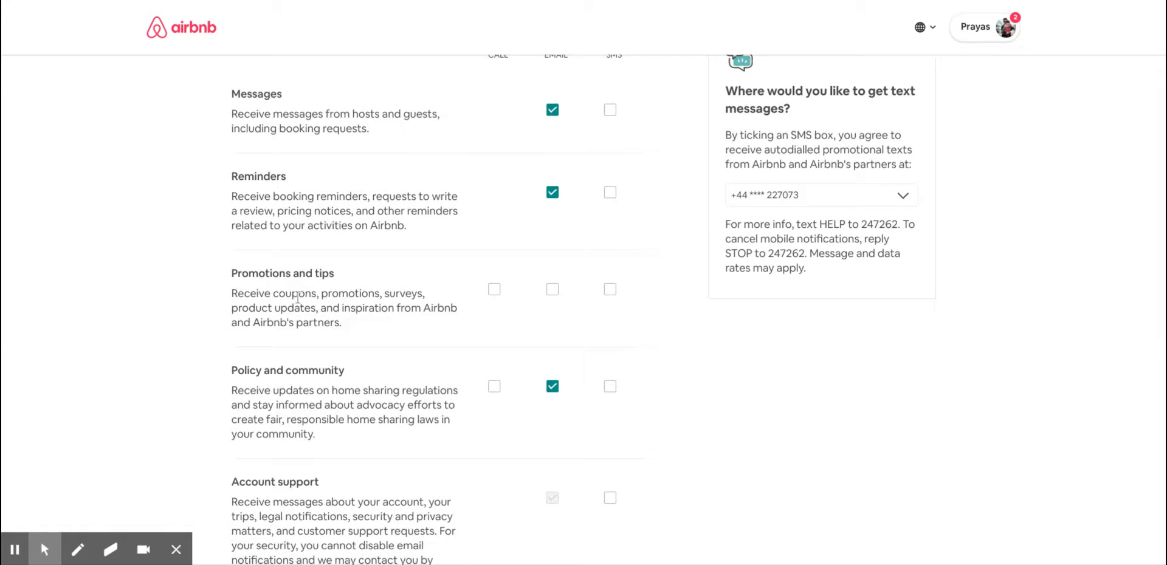
{"action": "mouse_move", "coordinate": [605, 306]}
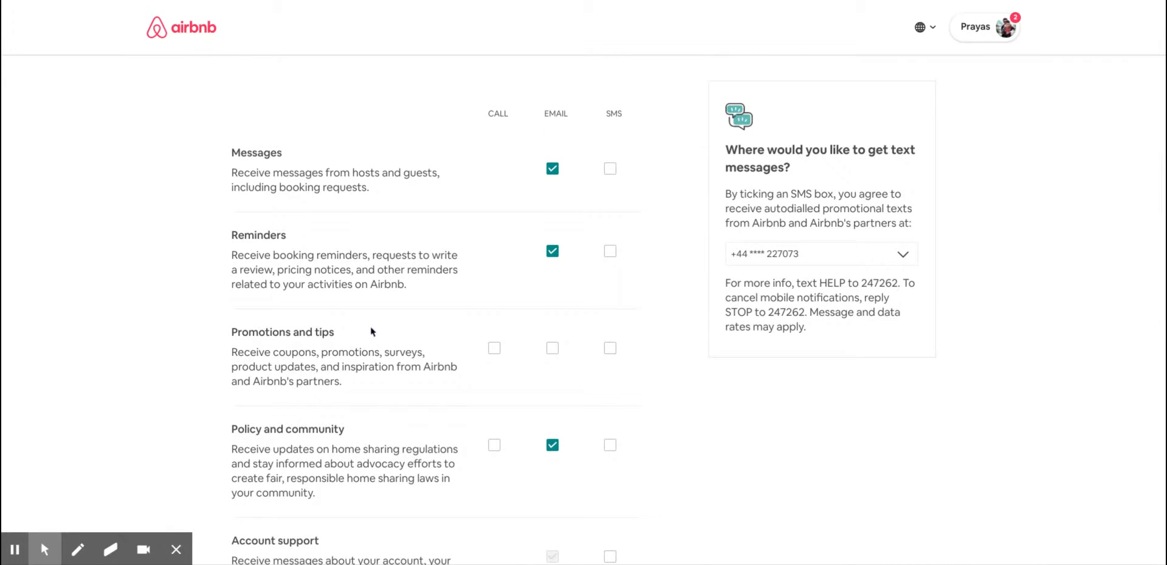
{"action": "scroll", "scroll_direction": "down", "scroll_amount": 3}
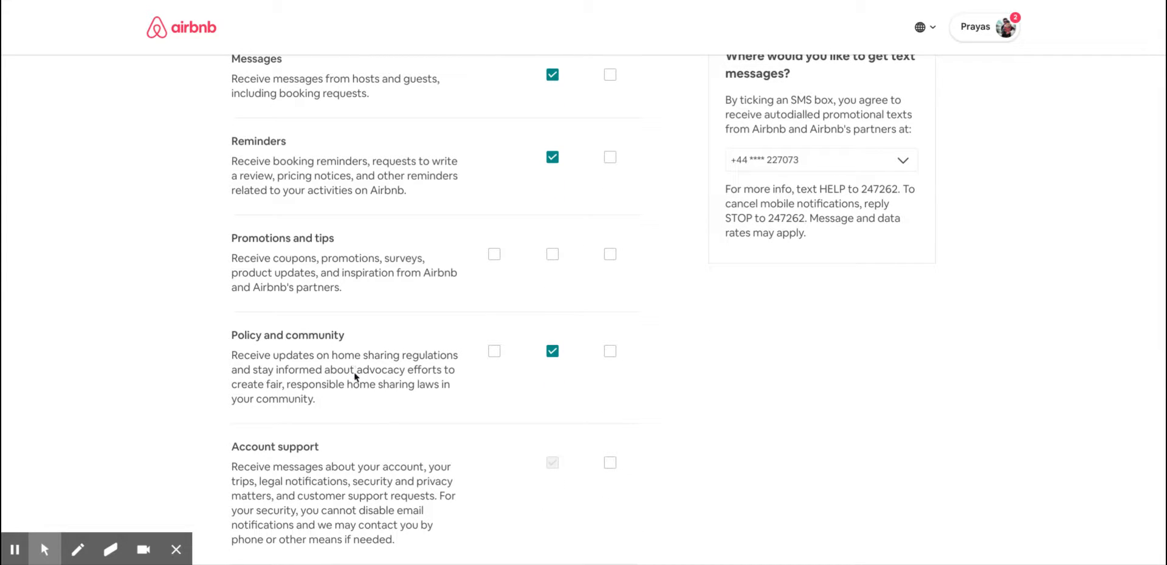
{"action": "scroll", "scroll_direction": "down", "scroll_amount": 3}
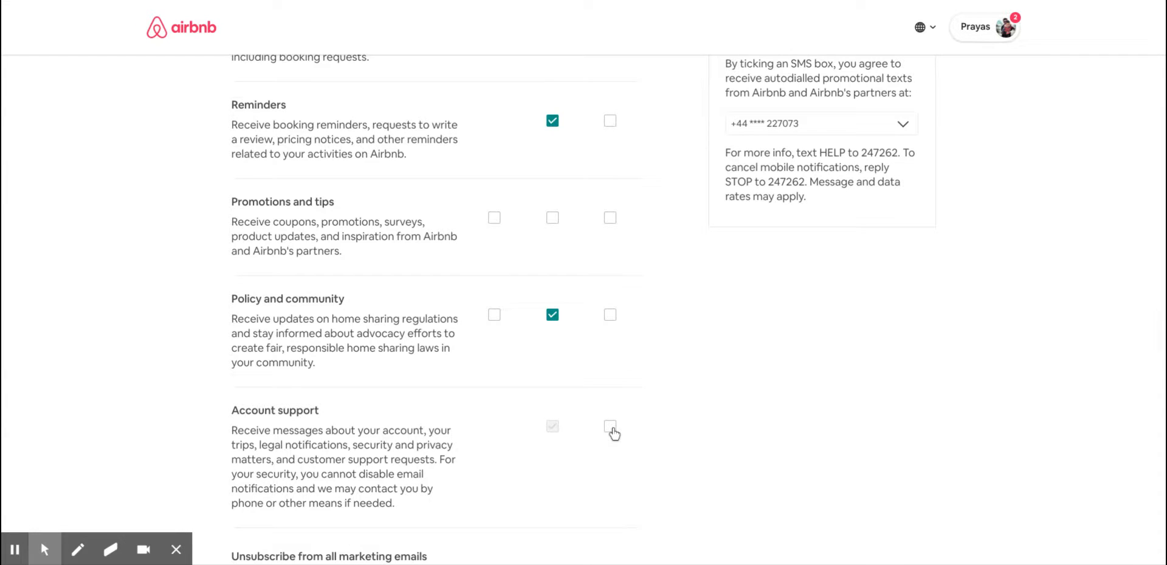
Switch on 'Unsubscribe from all marketing emails' and scroll to the page end.
{"action": "scroll", "scroll_direction": "down", "scroll_amount": 3}
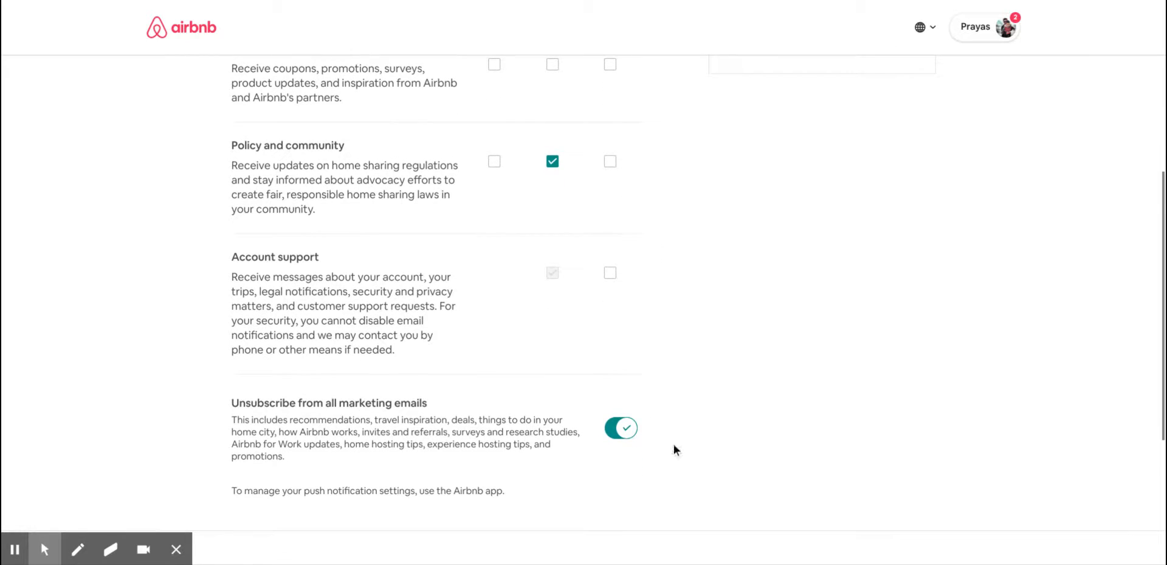
{"action": "mouse_move", "coordinate": [300, 416]}
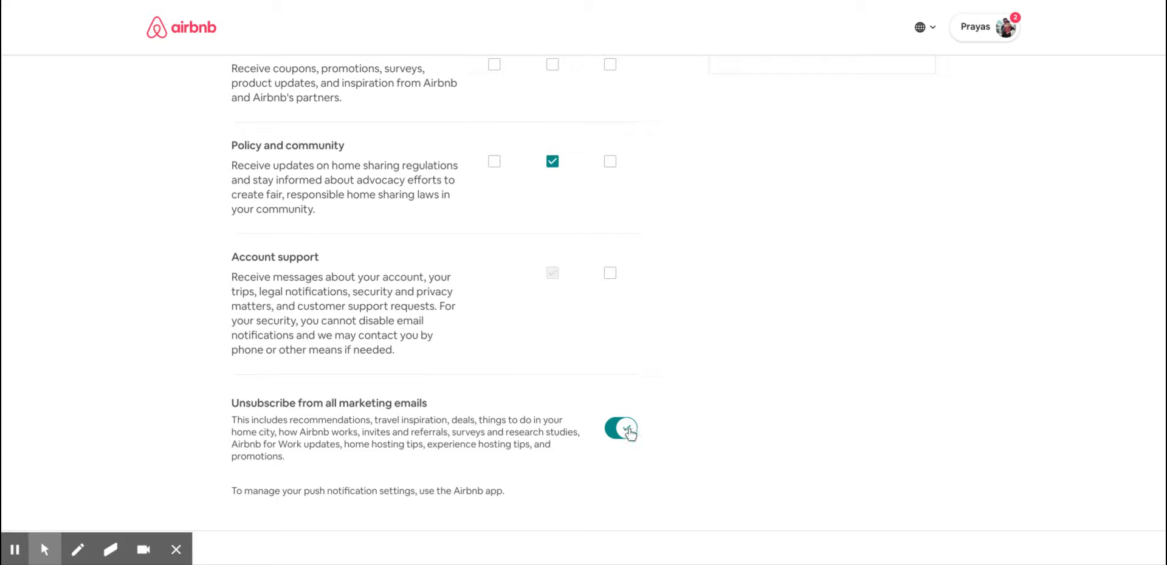
{"action": "left_click", "coordinate": [621, 429]}
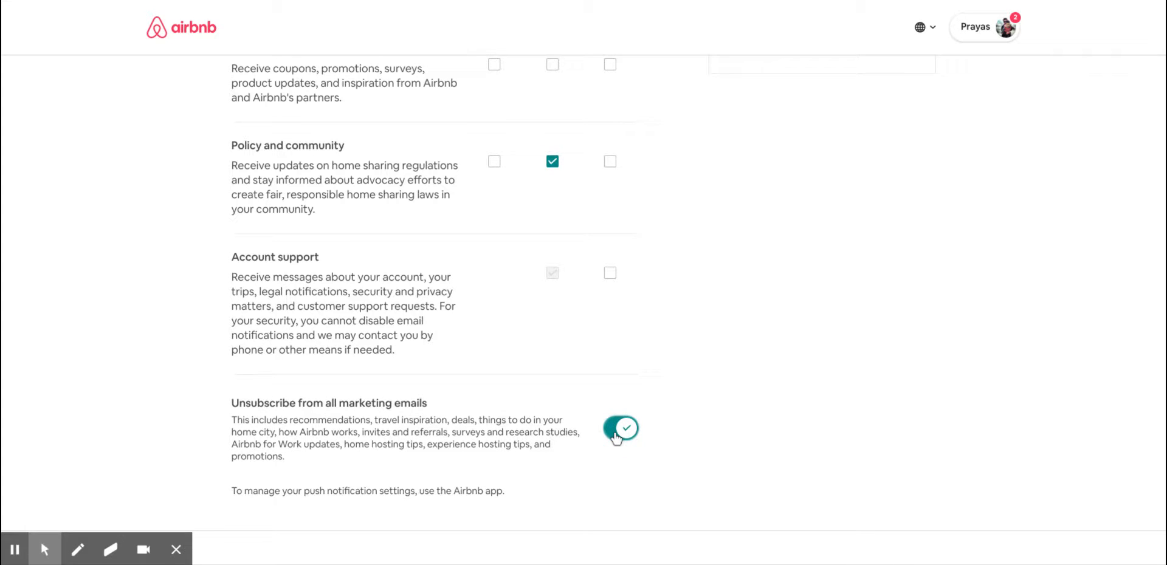
{"action": "scroll", "scroll_direction": "down", "scroll_amount": 3}
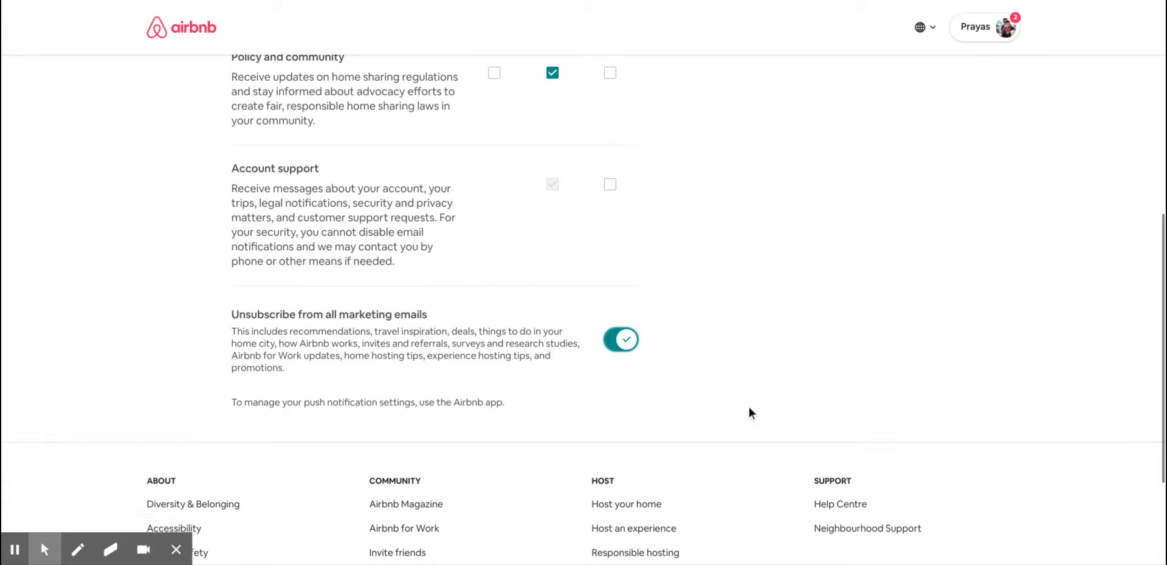
{"action": "scroll", "scroll_direction": "down", "scroll_amount": 3}
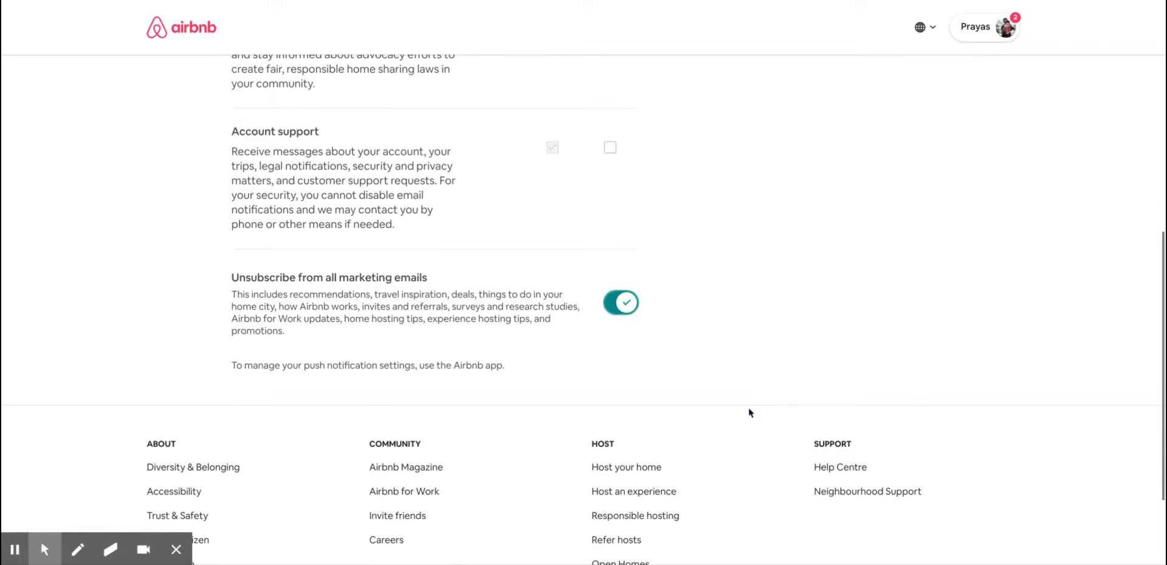